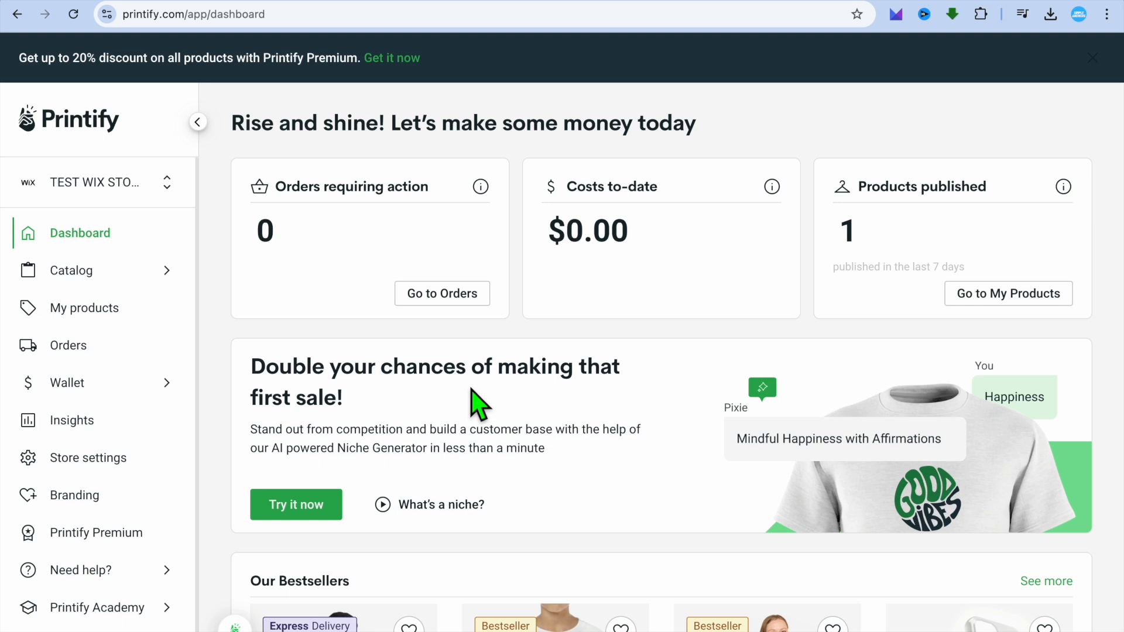
mouse_move(213, 352)
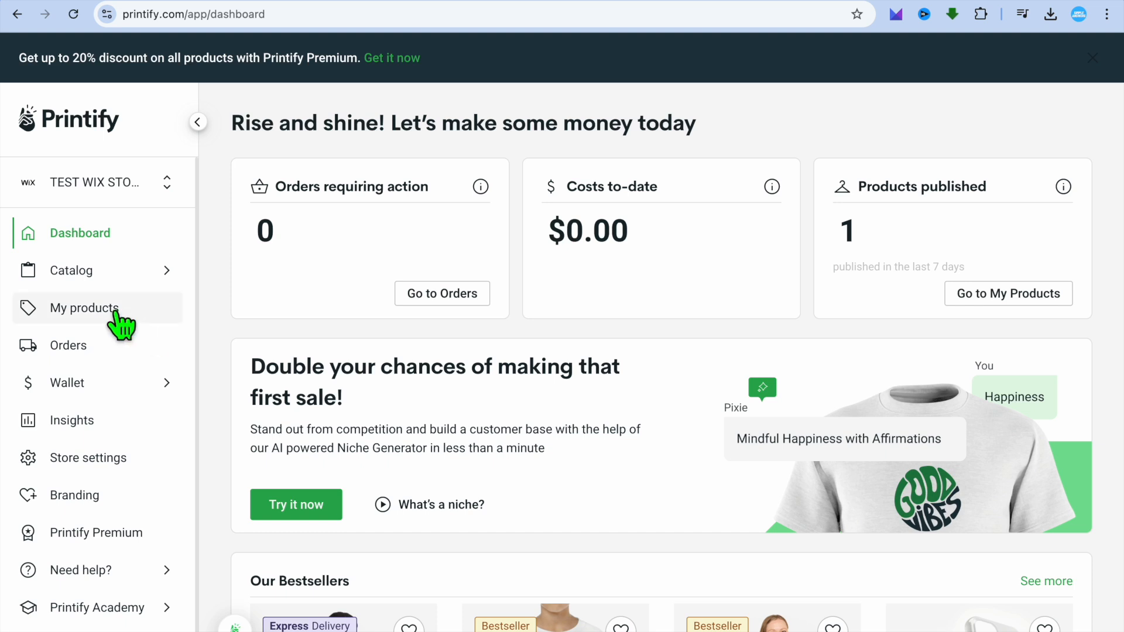
Step: Show the My Products list with the Unisex Heavy Blend Hooded Sweatshirt's unpublished changes
click(84, 307)
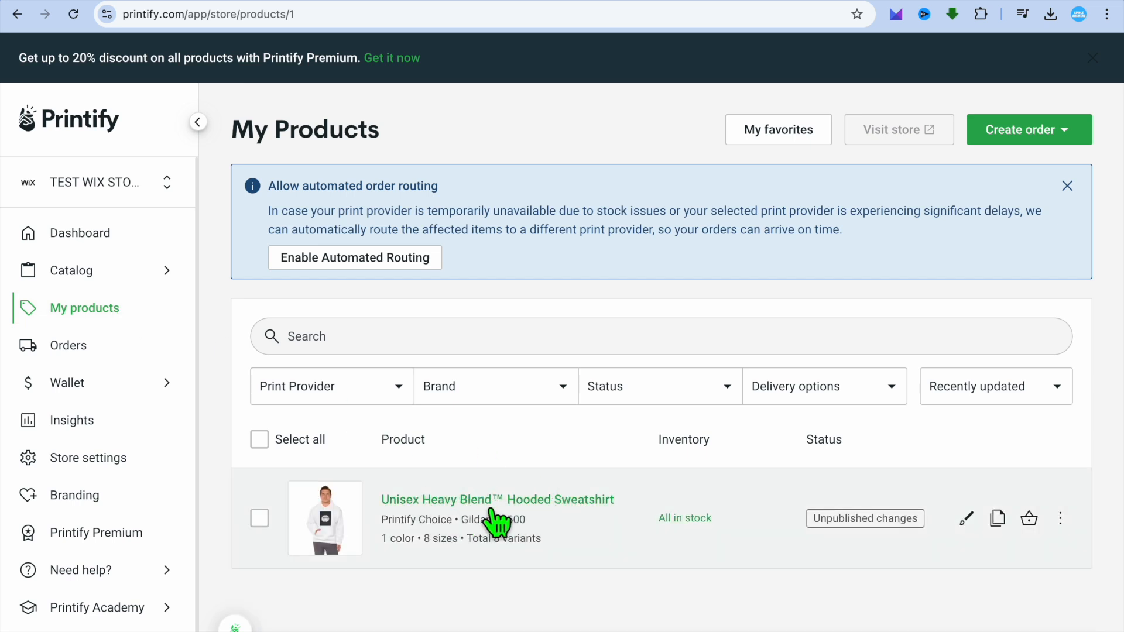
mouse_move(763, 483)
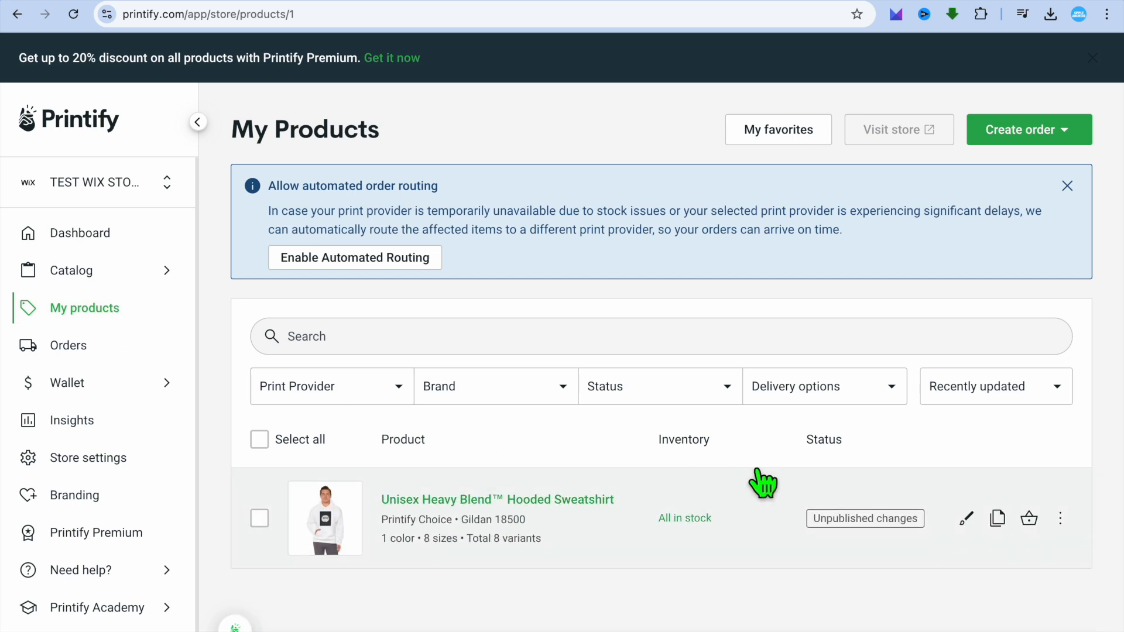
mouse_move(966, 519)
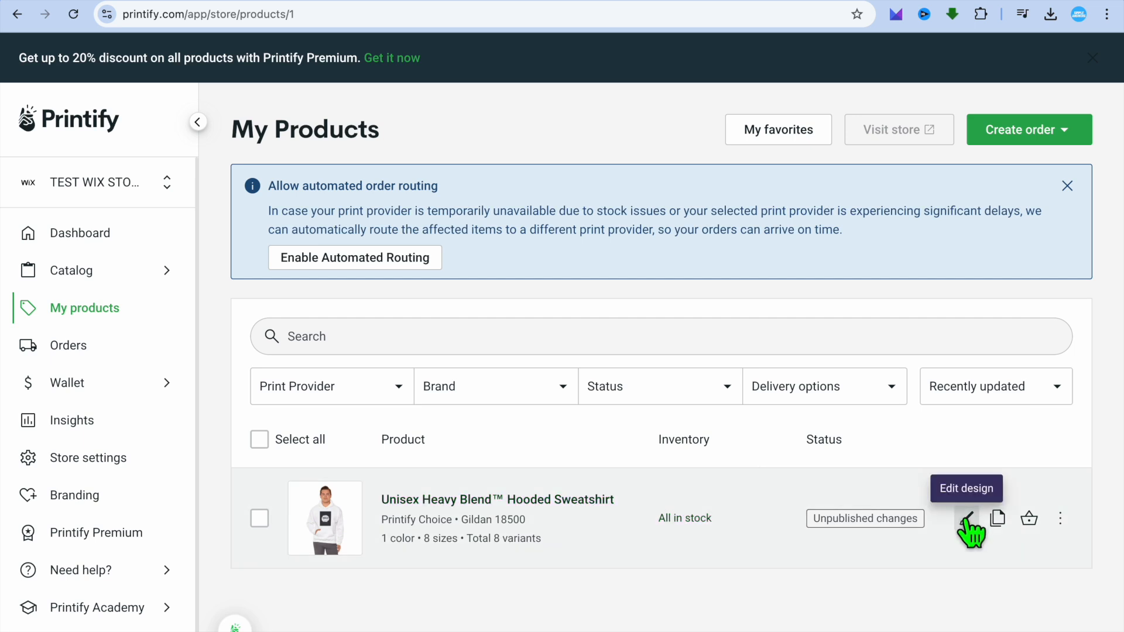
Step: Open the hooded sweatshirt in the design editor with the Make Me Smile front graphic
click(970, 519)
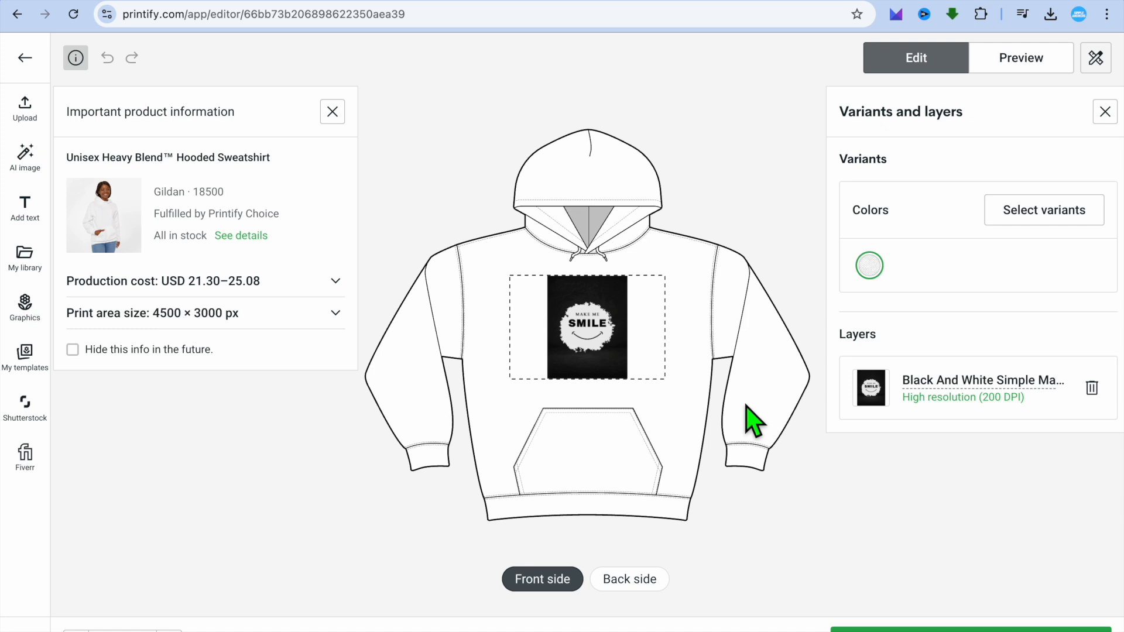
mouse_move(1020, 57)
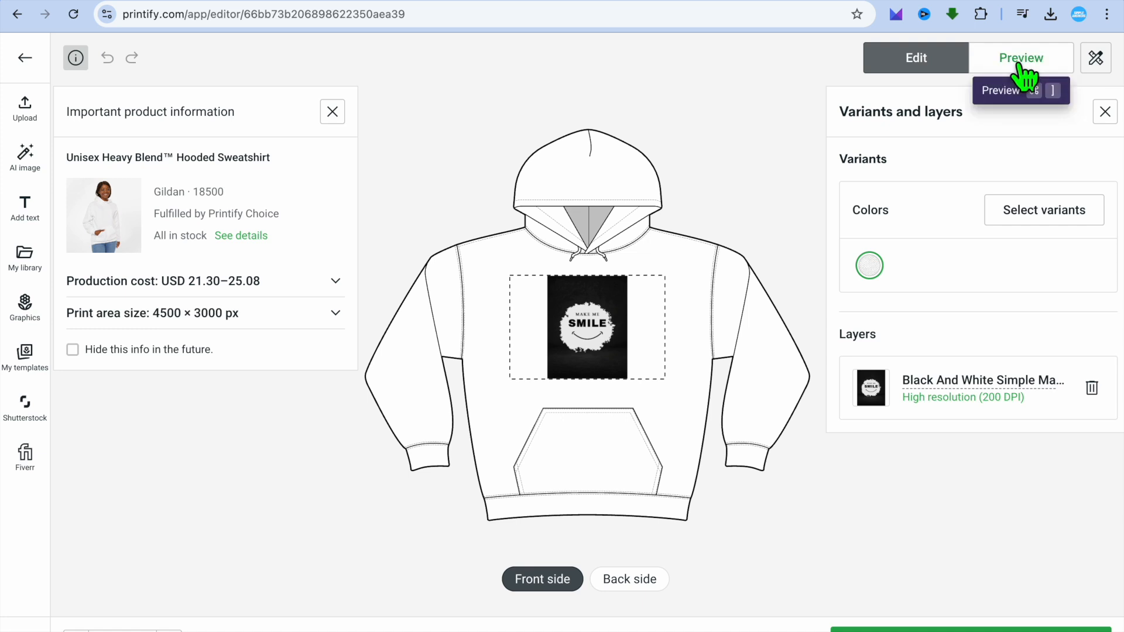
Step: Preview the hoodie worn by the Person 1 model and download that mockup image
click(1021, 58)
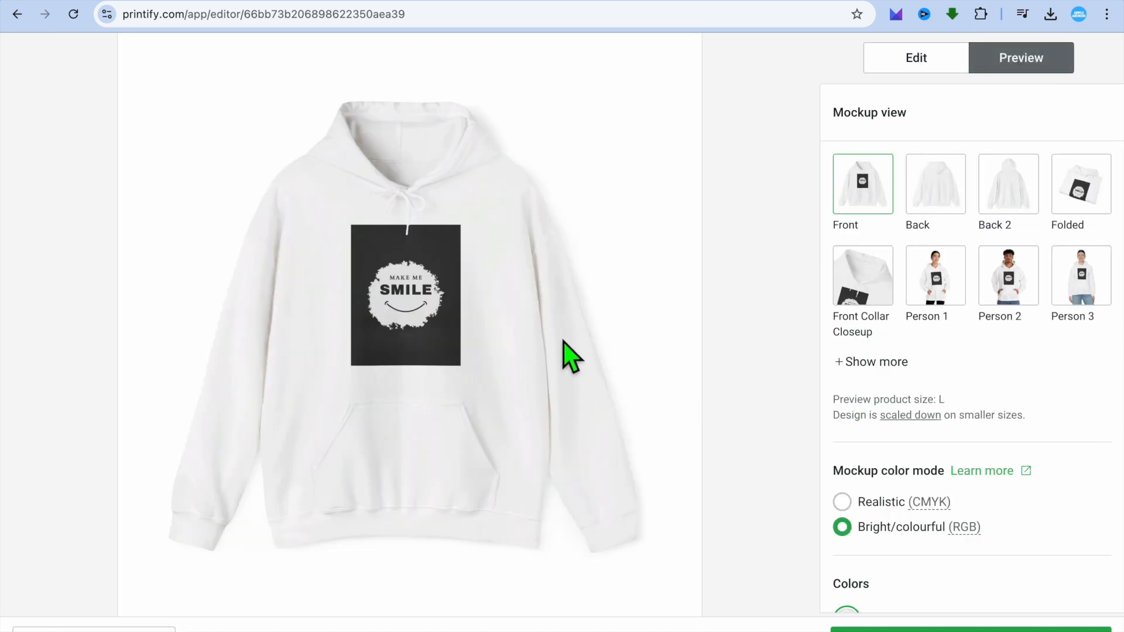
mouse_move(679, 300)
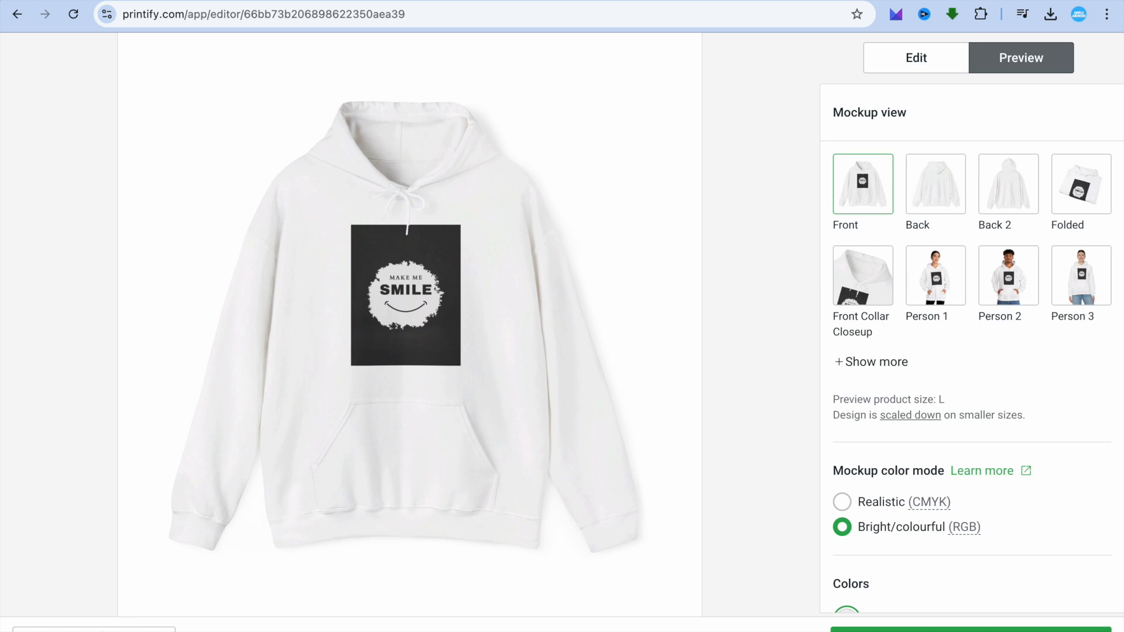
mouse_move(976, 297)
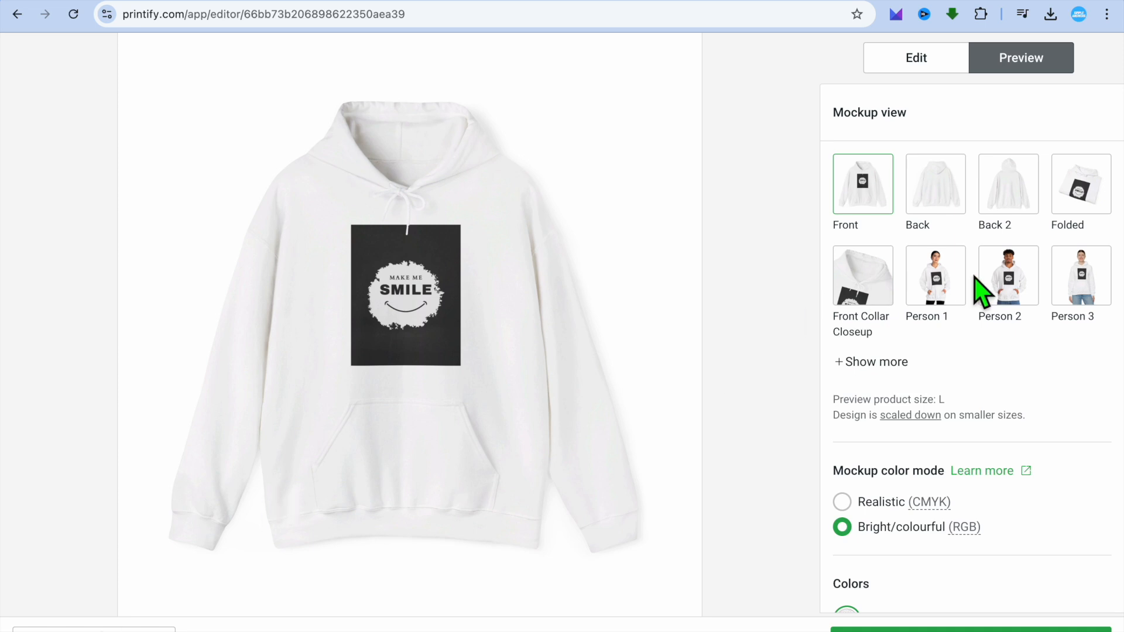
click(935, 275)
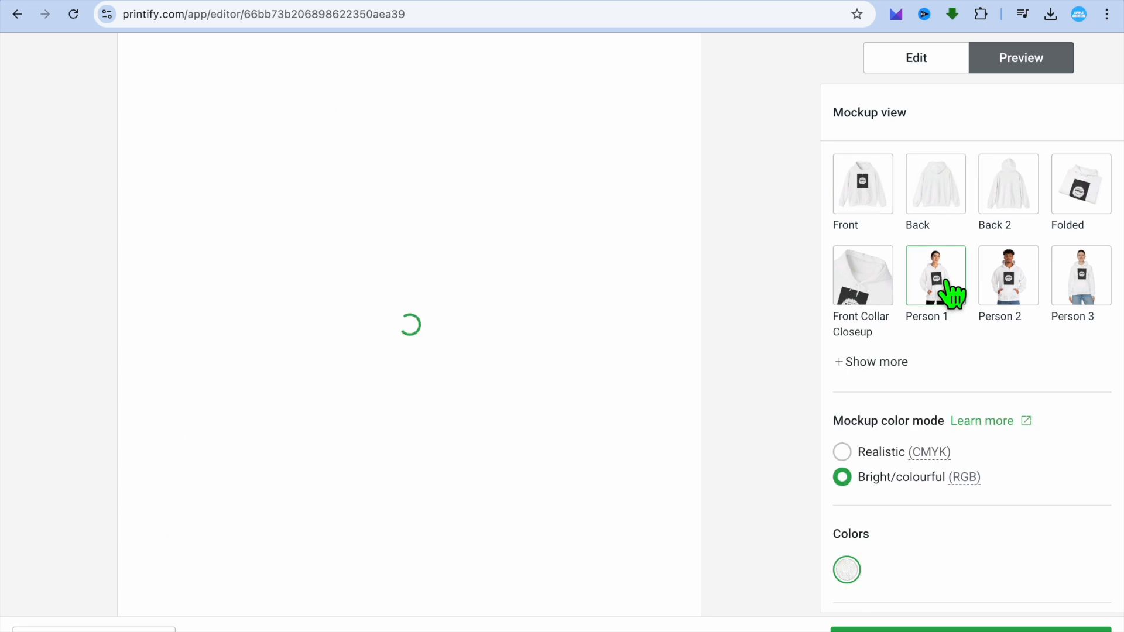
click(935, 276)
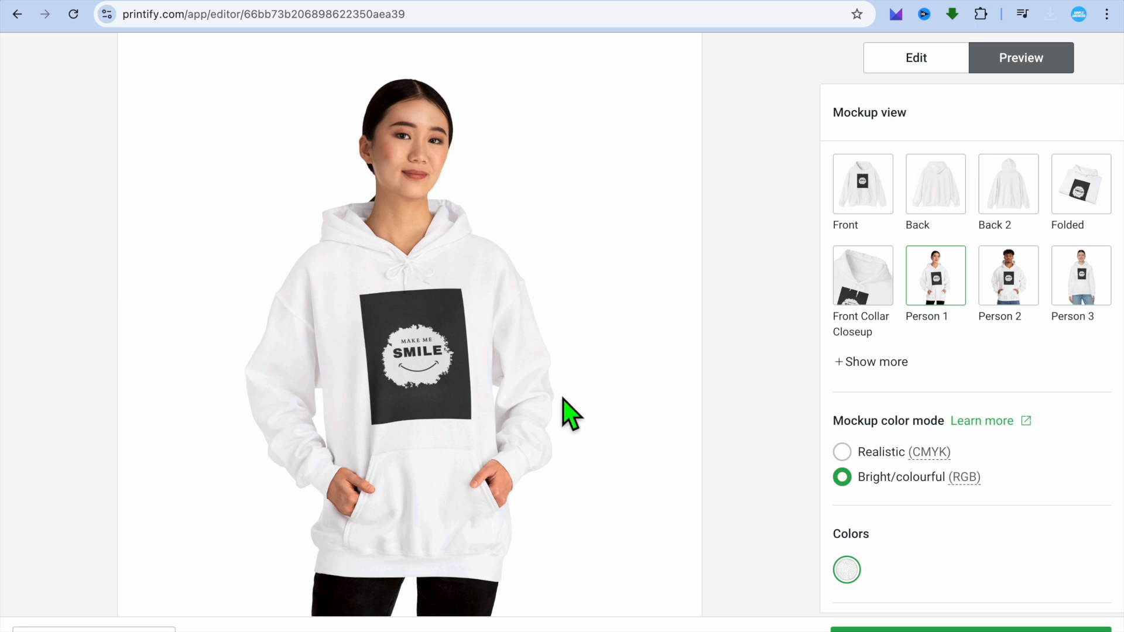
click(1048, 14)
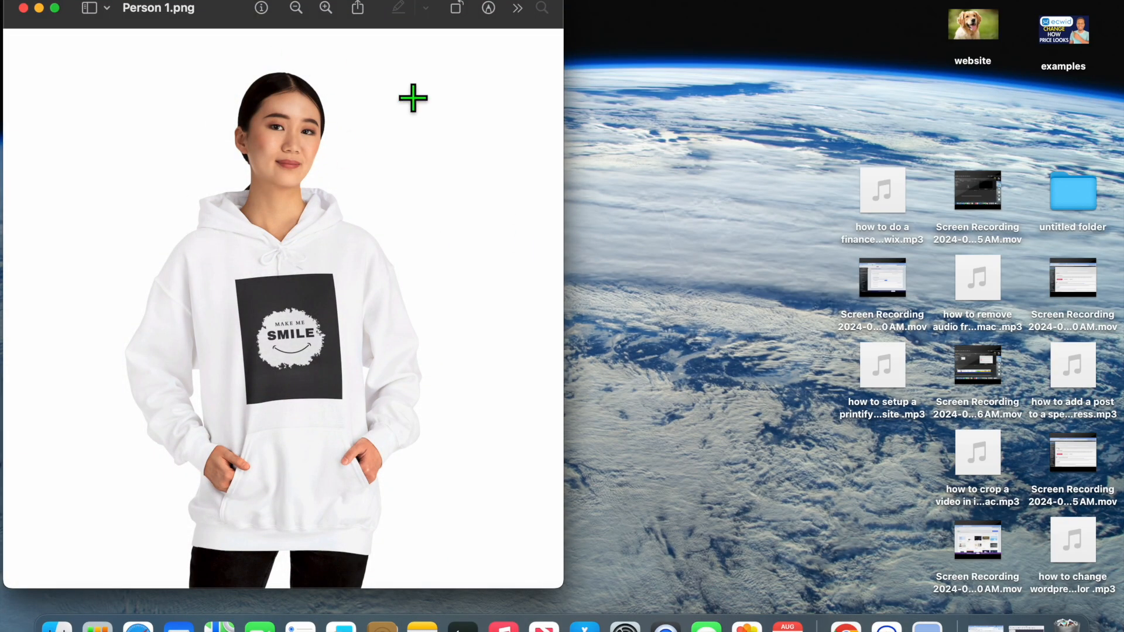
mouse_move(366, 180)
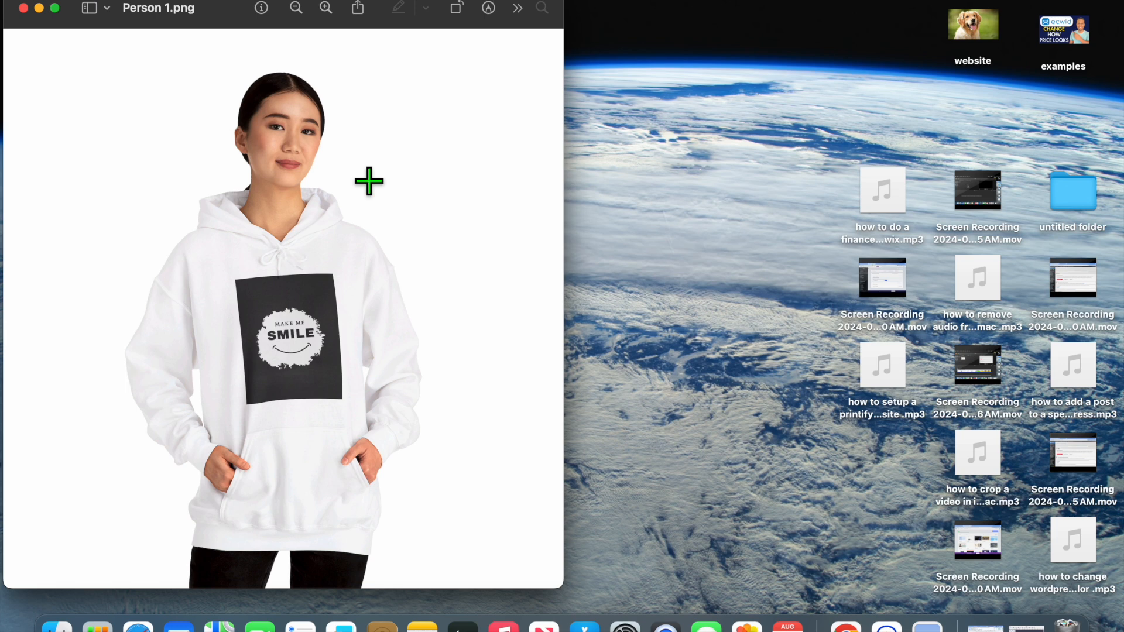
mouse_move(701, 325)
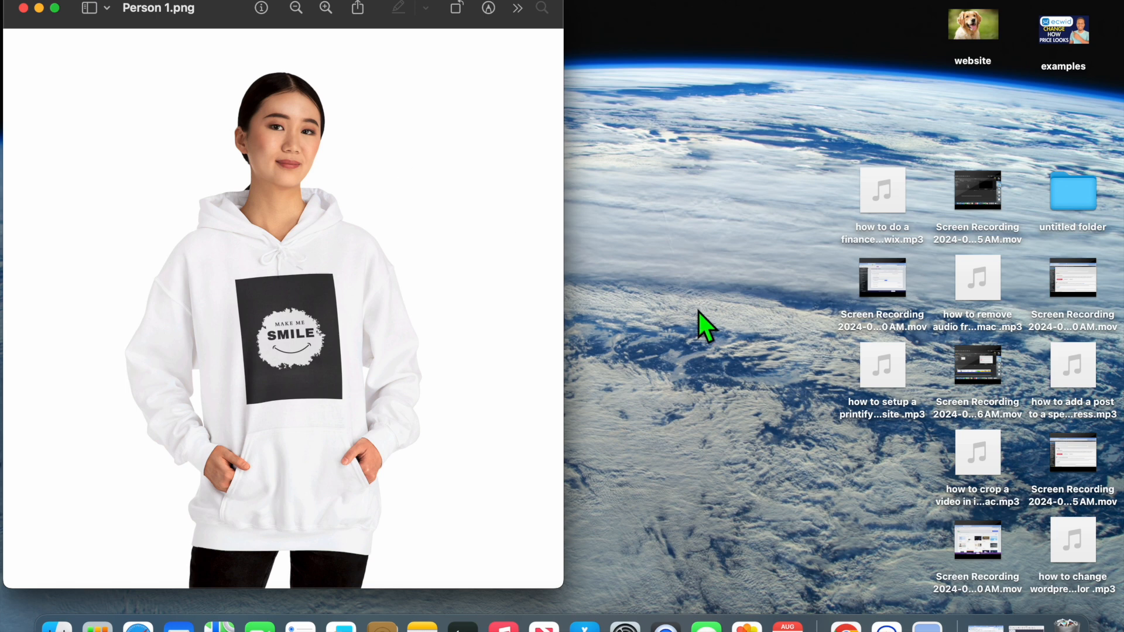
mouse_move(783, 244)
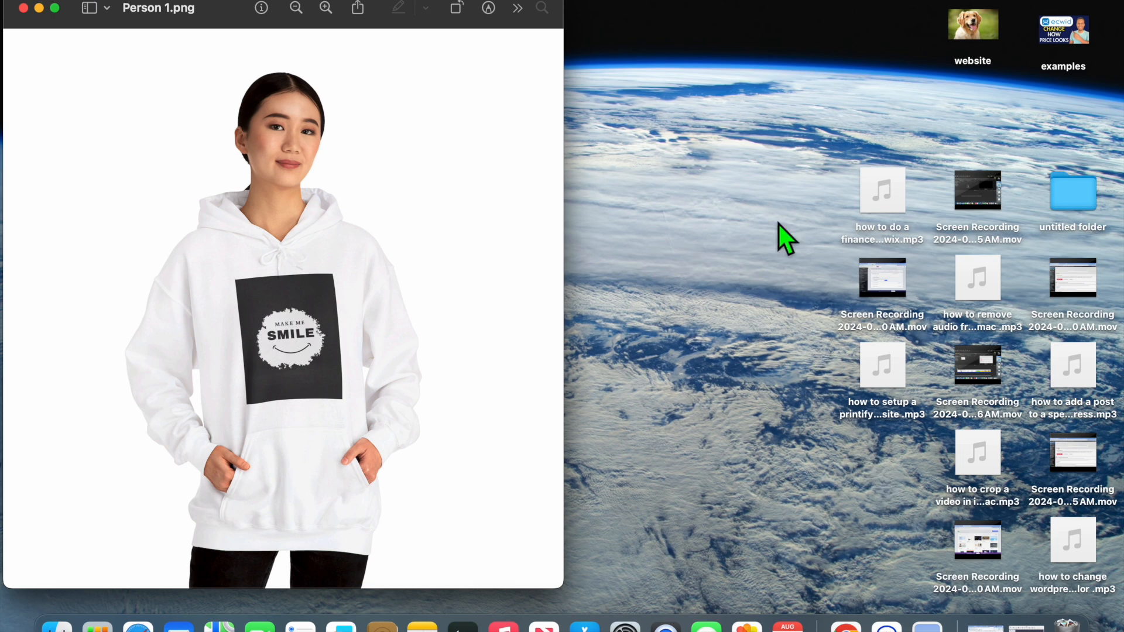